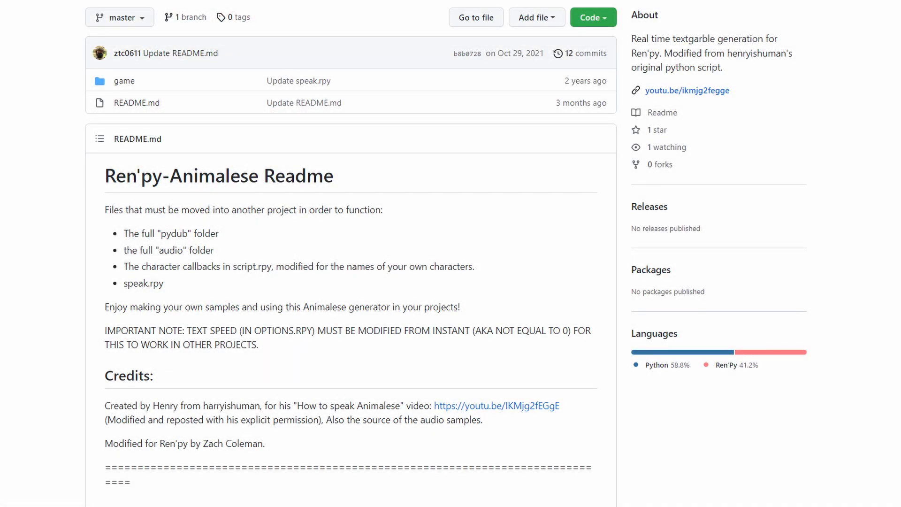
Download the Ren'py-Animalese repository from GitHub as a ZIP.
click(593, 17)
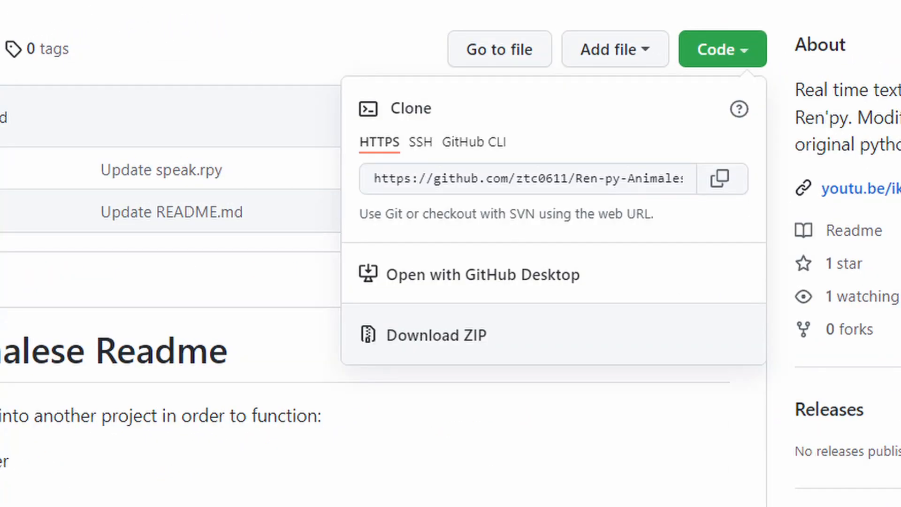
click(436, 335)
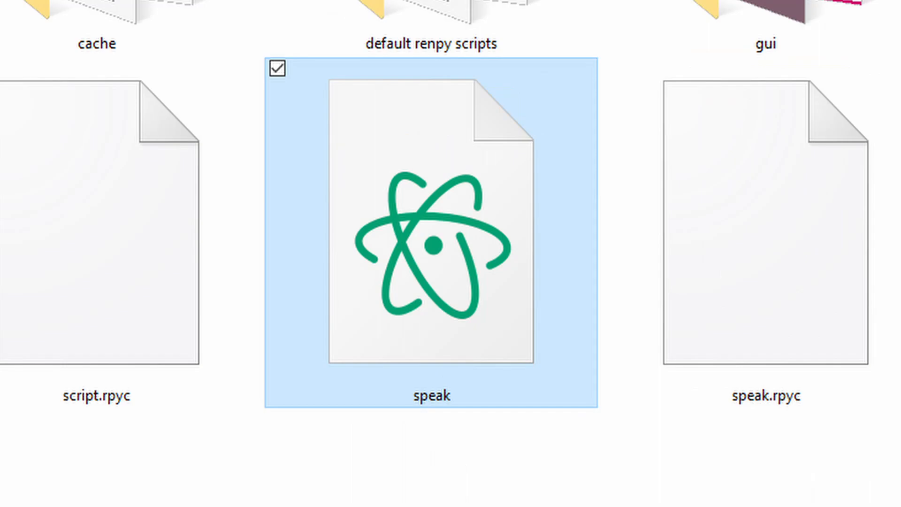
Open speak.rpy from the game folder in Atom.
double_click(430, 242)
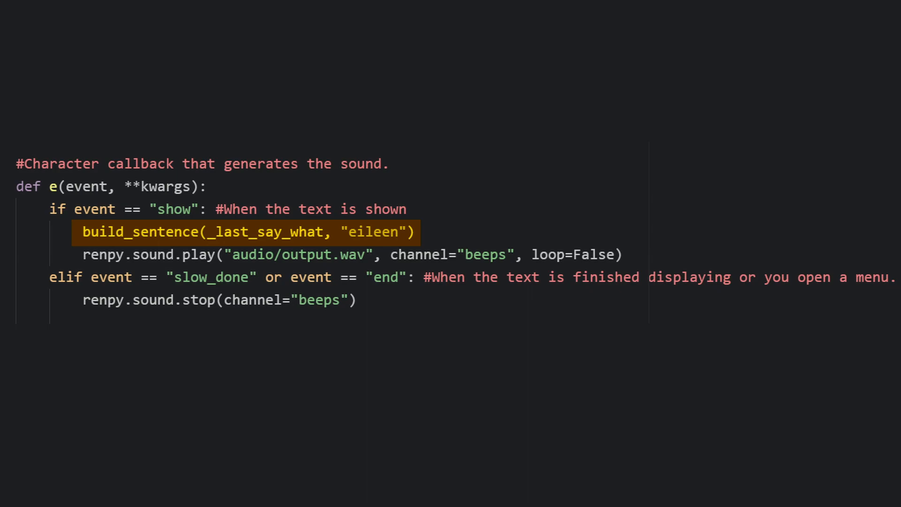
Duplicate the e callback as e_pitch using the "ME" voice.
double_click(372, 232)
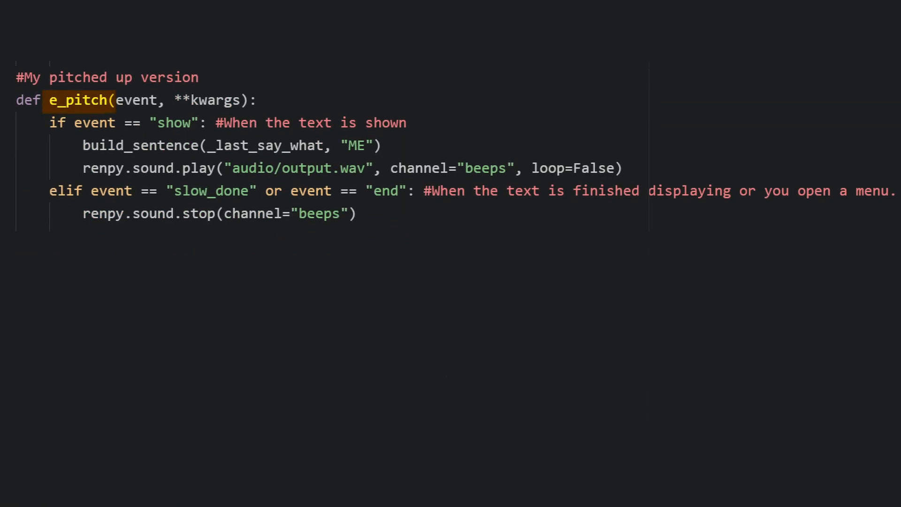
double_click(359, 146)
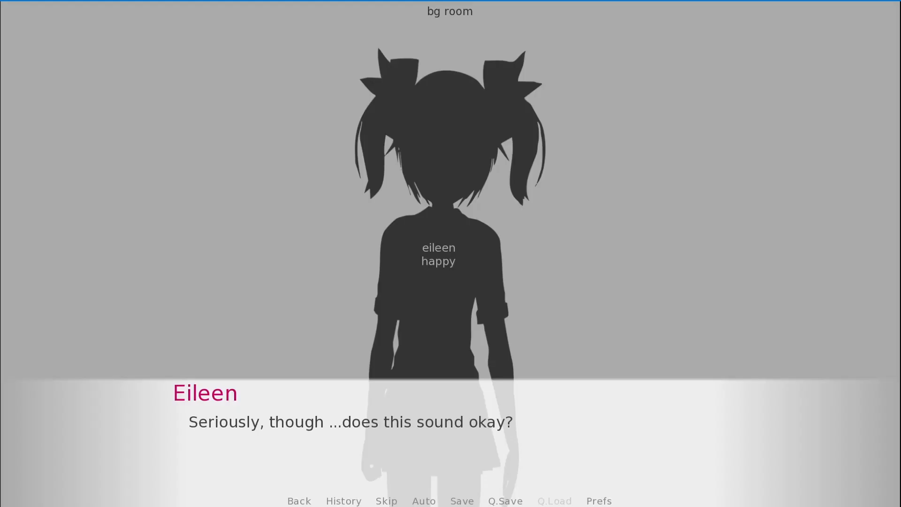
Advance through Eileen's dialogue to hear the Animalese voice.
click(402, 437)
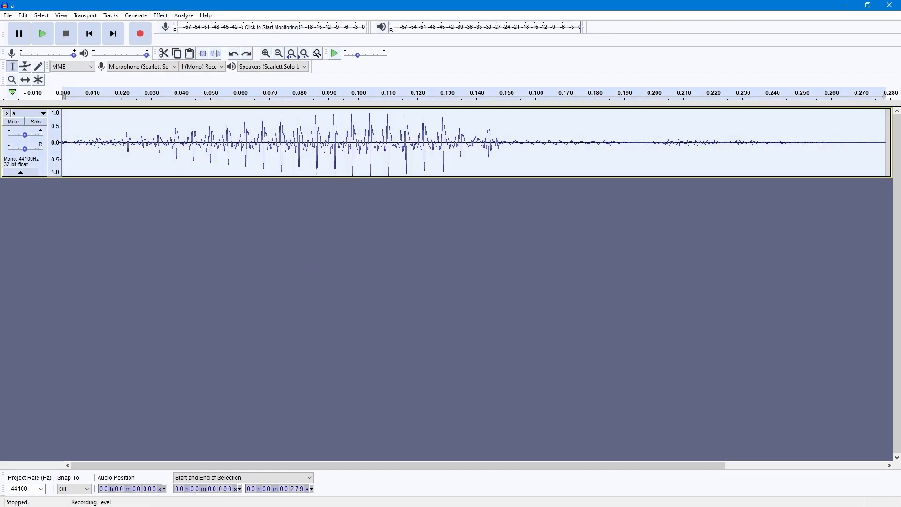
Preview a roughly 20 percent pitch increase on the a.wav sample.
click(159, 16)
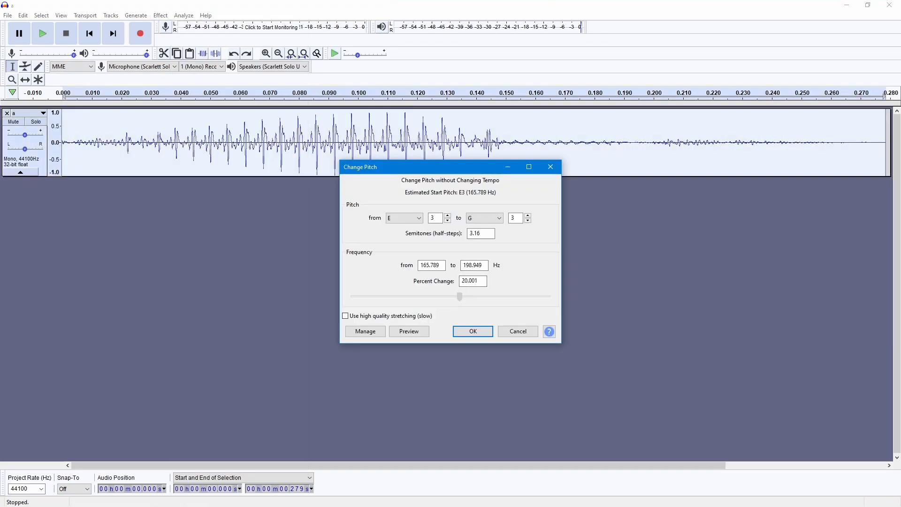
click(472, 331)
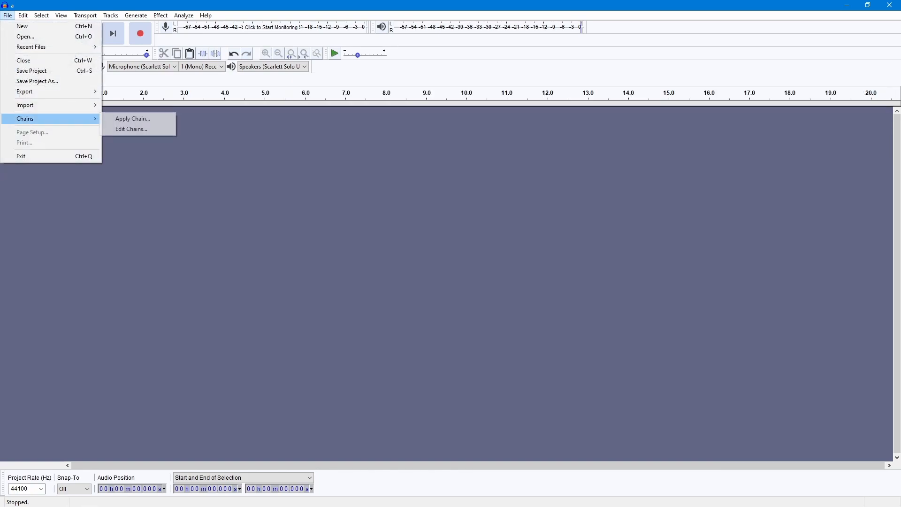
mouse_move(131, 128)
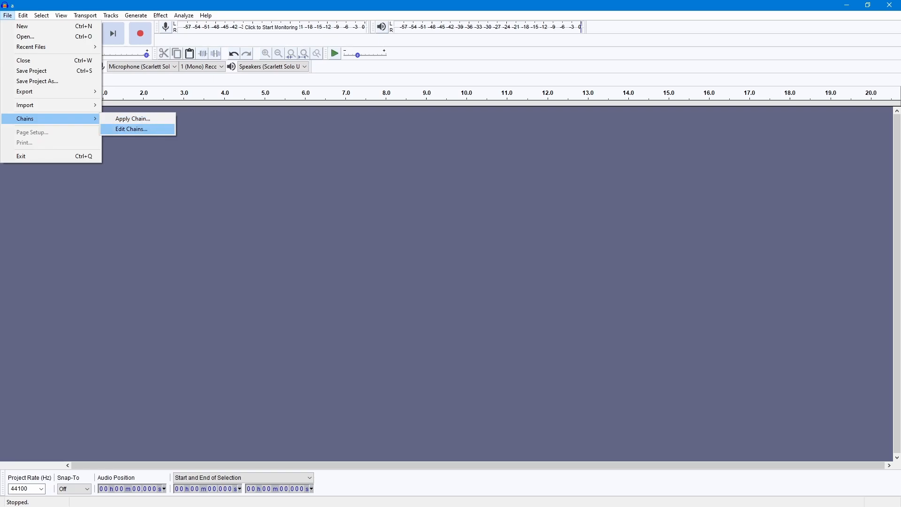
Create the Pitched_Up chain with one Change Pitch step of 42.971%.
click(130, 129)
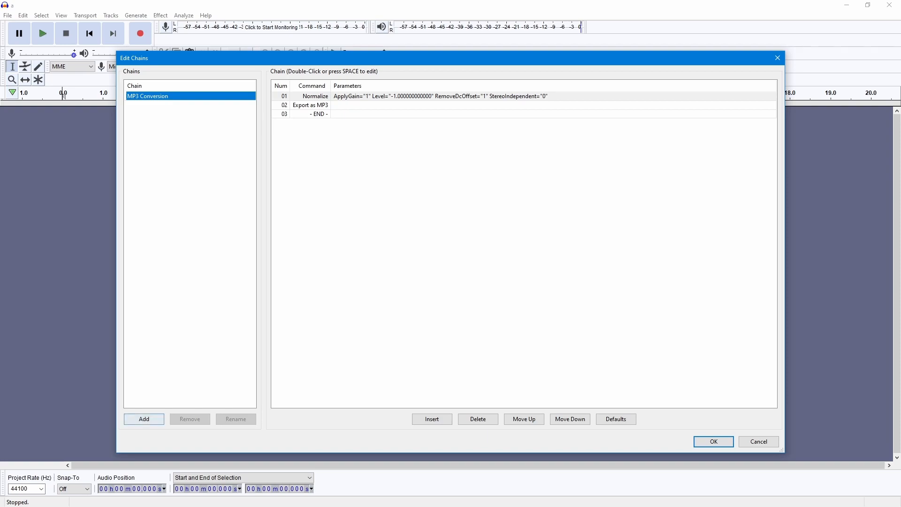
click(144, 419)
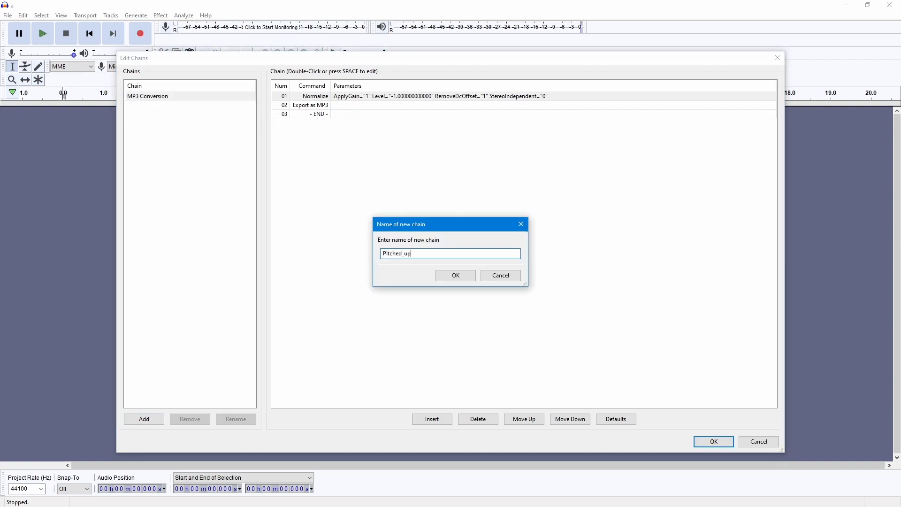
text(U)
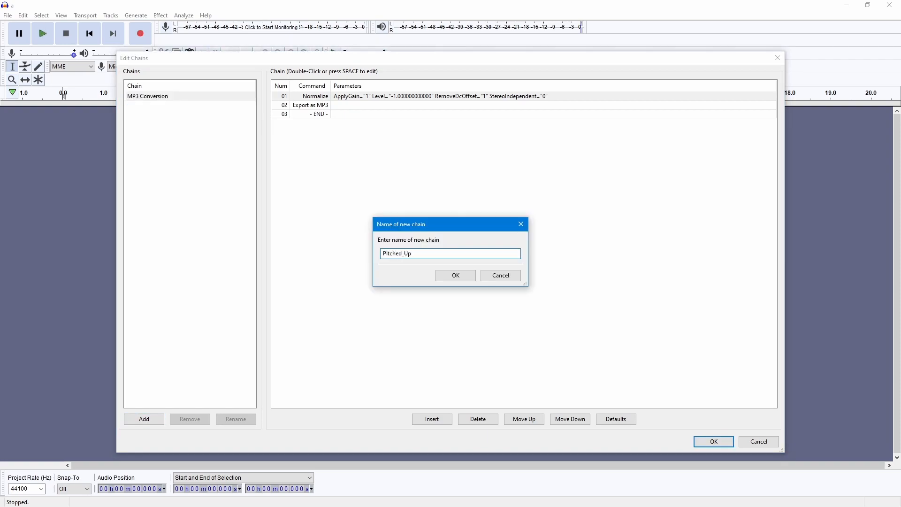
click(454, 276)
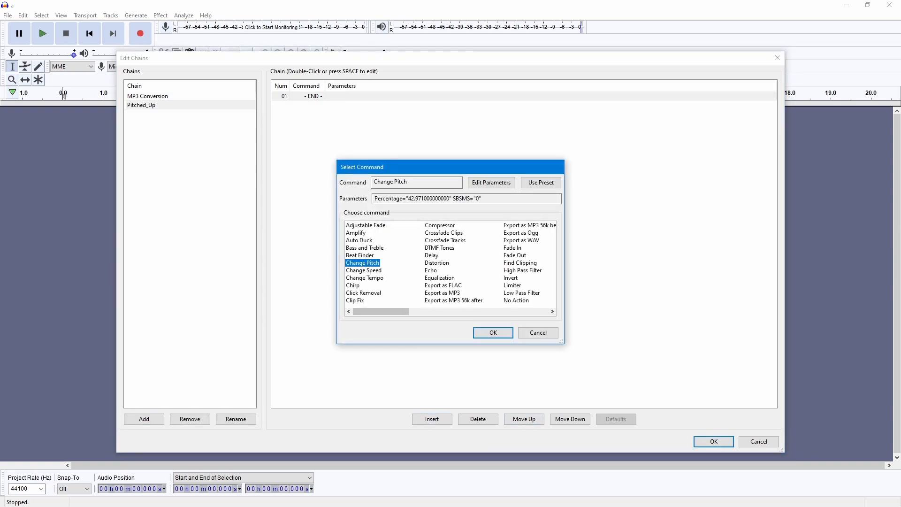
click(492, 333)
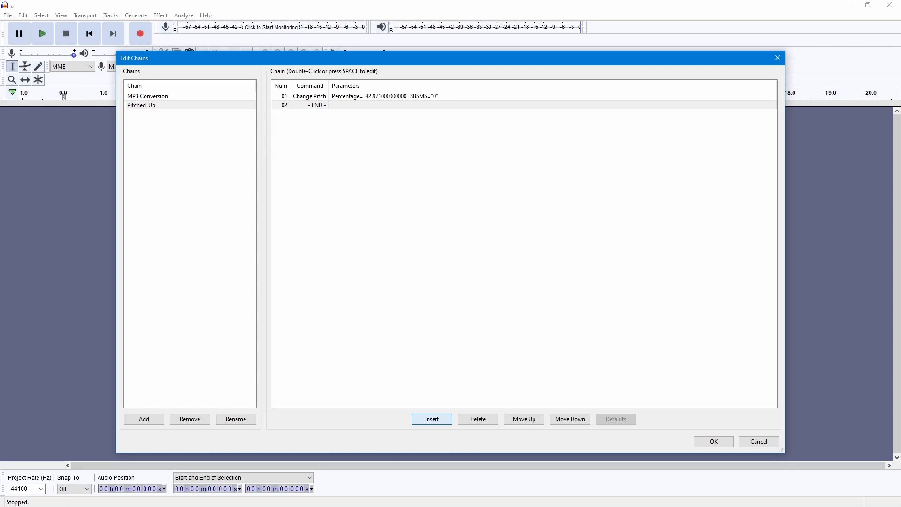
click(432, 419)
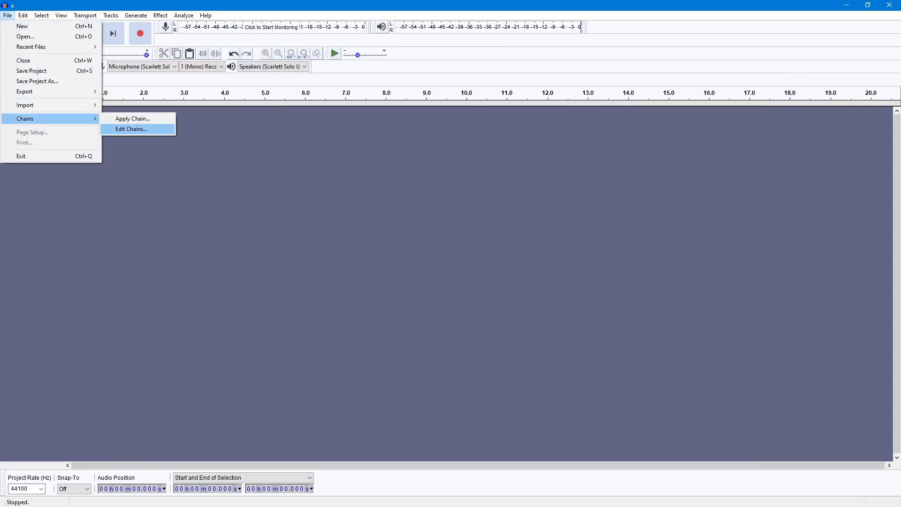
Apply the Pitched_Up chain to every letter sound file in eileen2.
click(133, 118)
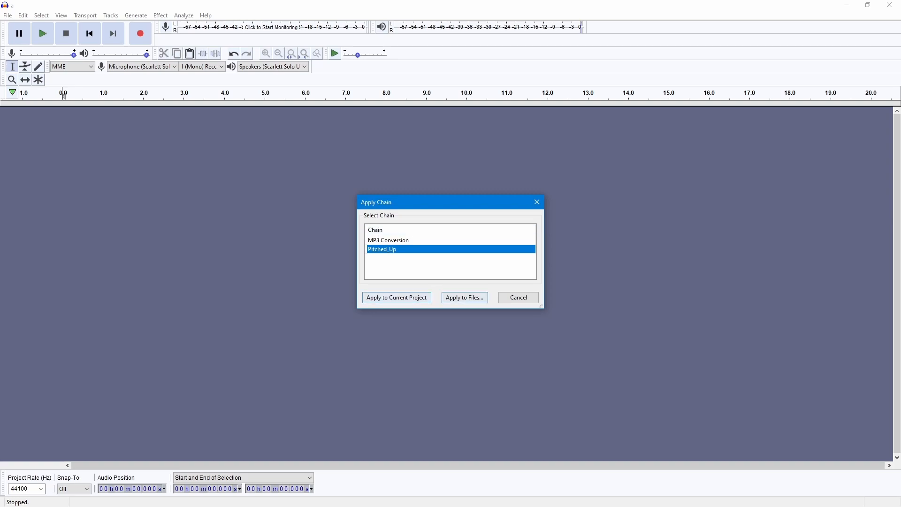
click(464, 297)
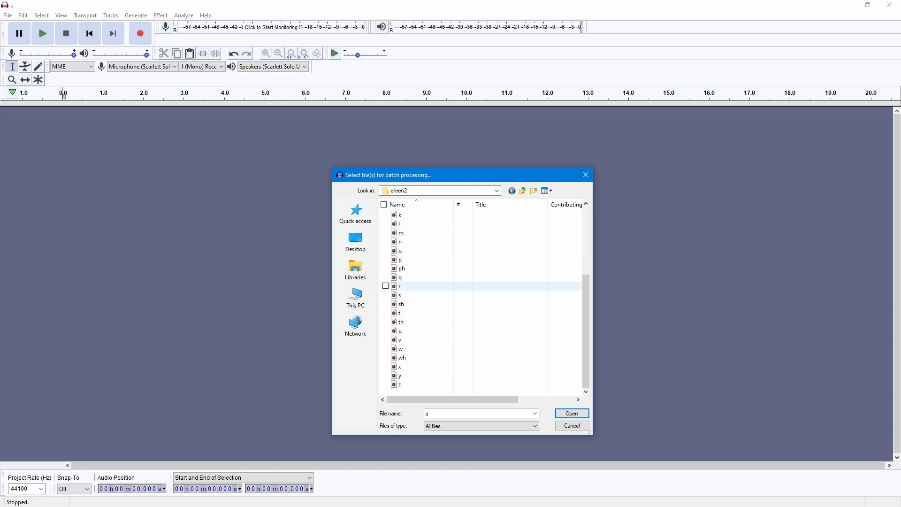
click(384, 204)
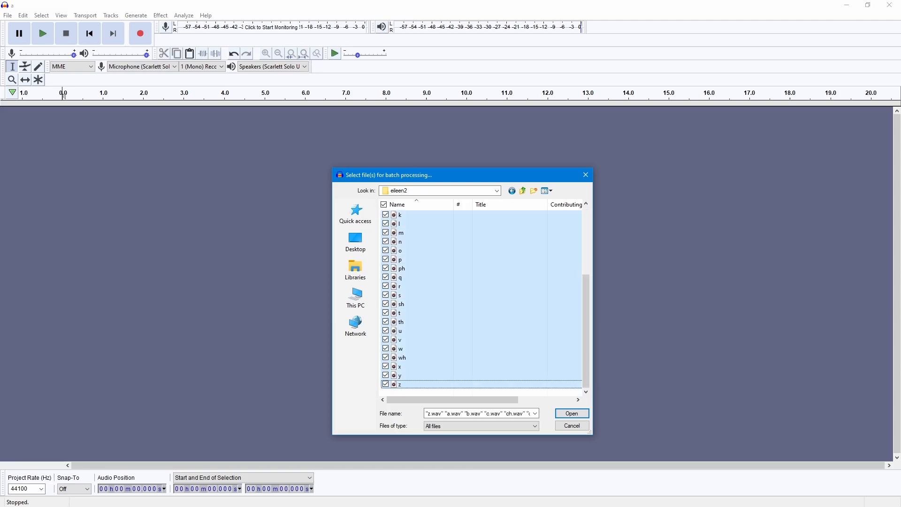
click(571, 413)
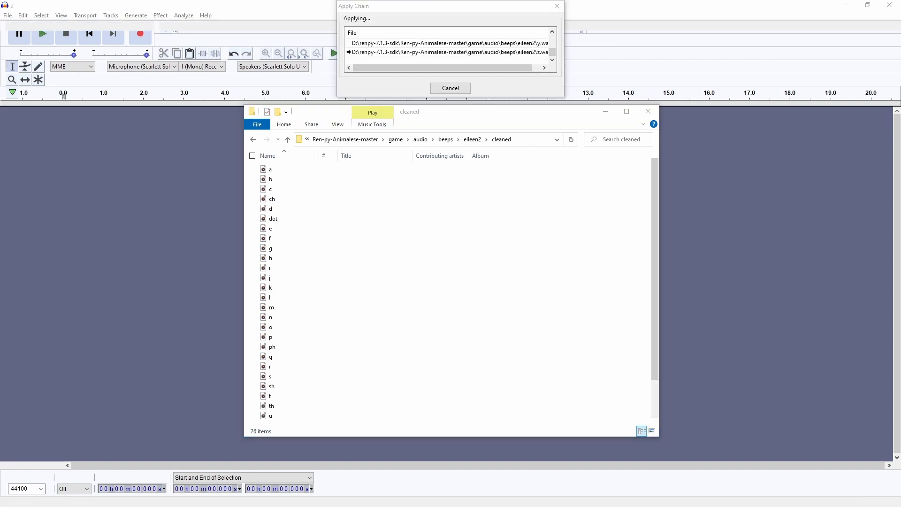
Confirm the 32 pitched-up letter files in the cleaned folder.
click(450, 87)
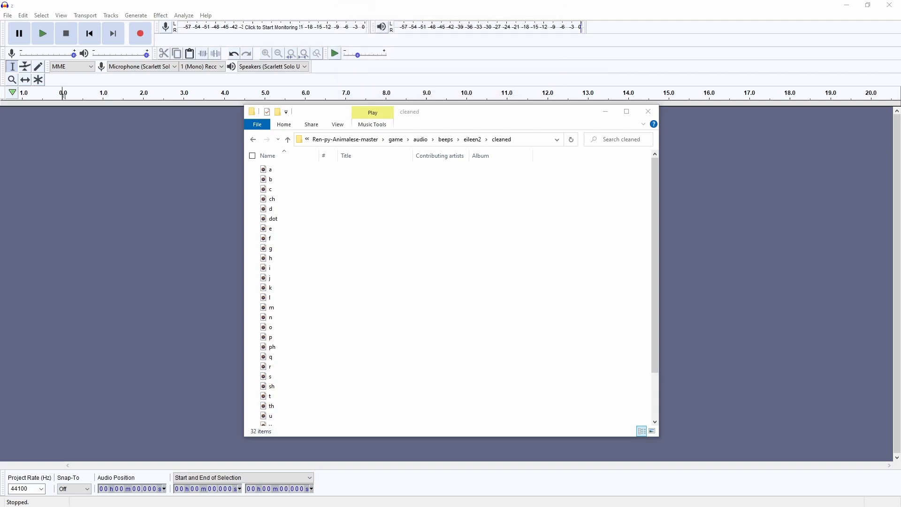
click(270, 169)
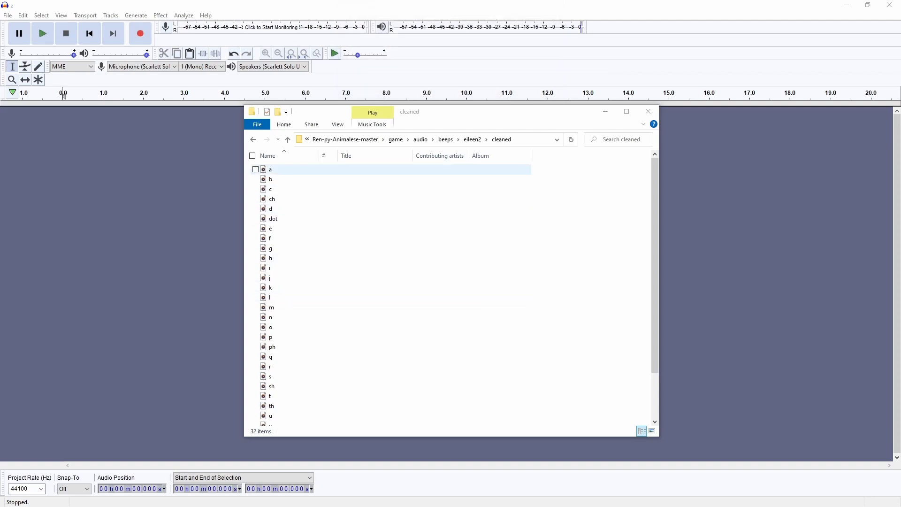